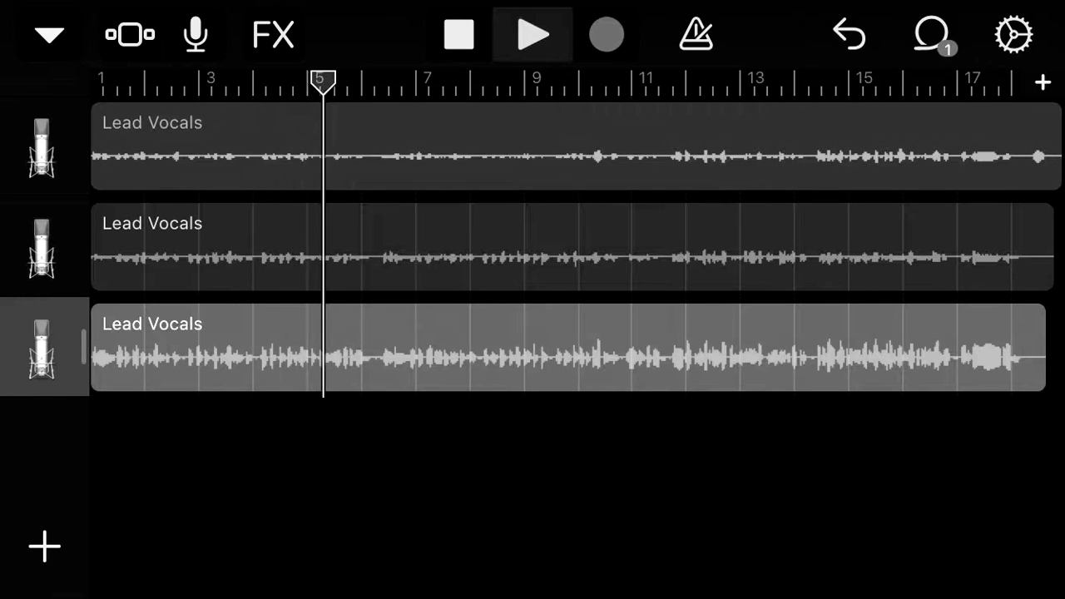
Drag the playhead forward while the three Lead Vocals tracks play from about bar 5 toward bar 9.
left_click_drag(323, 82, 375, 81)
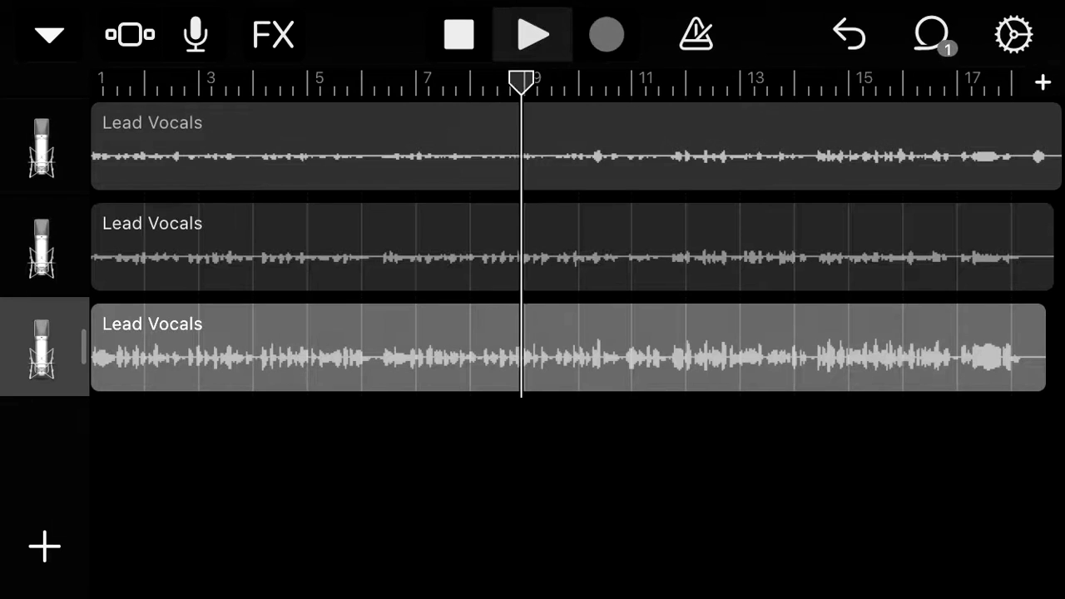
Advance the playhead through the Lead Vocals regions until it passes bar 17.
left_click_drag(520, 82, 573, 82)
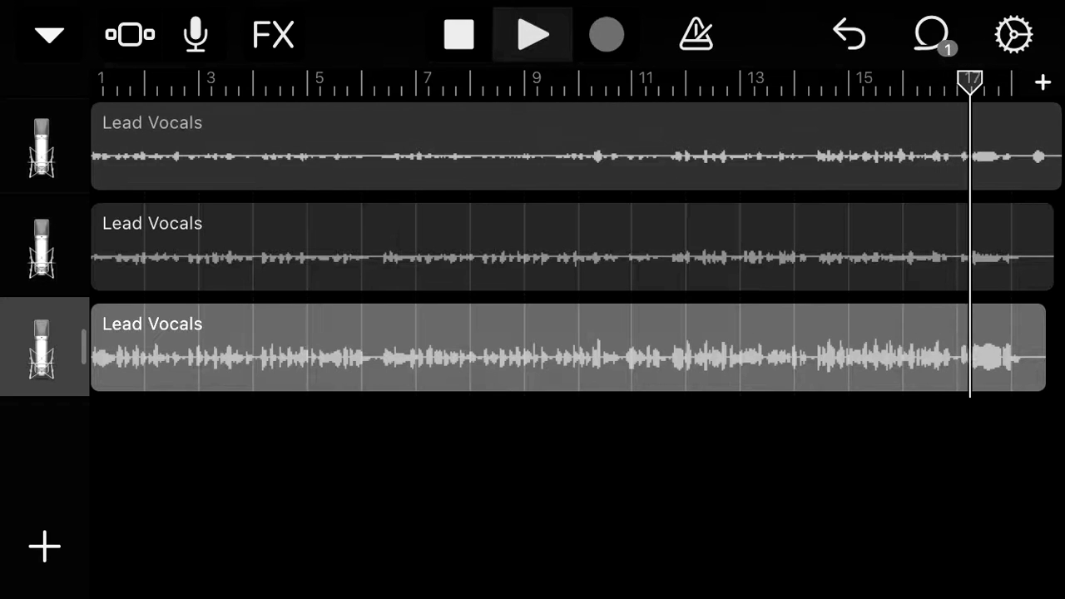
left_click_drag(970, 82, 1019, 81)
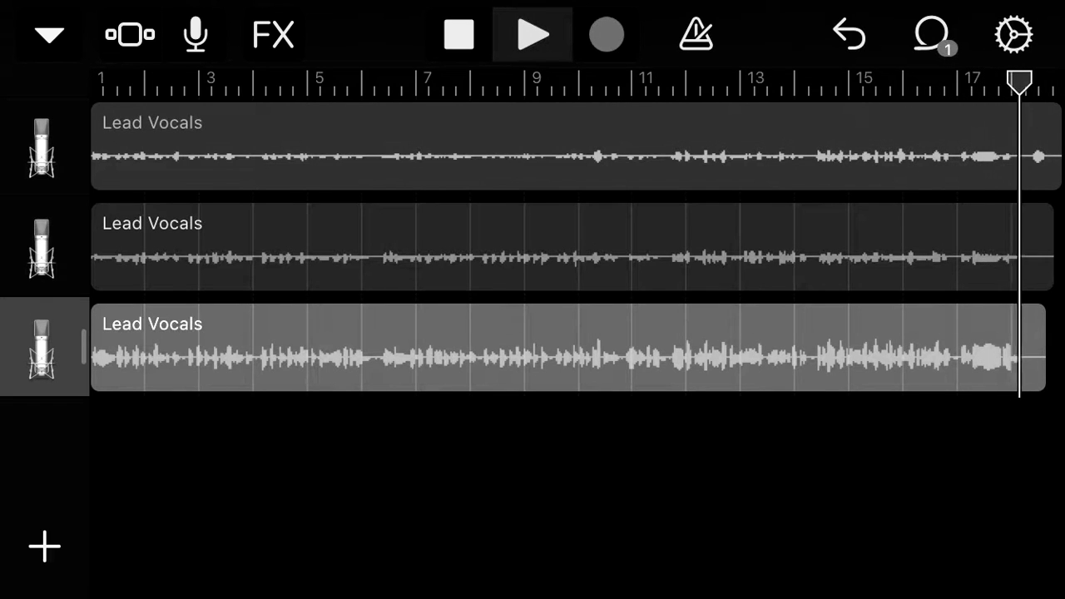